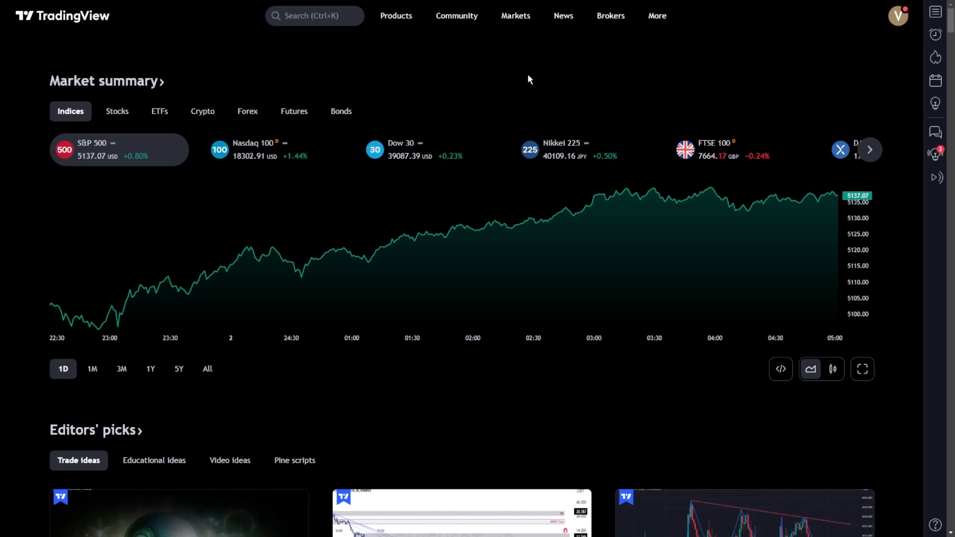
# Open the Supercharts chart page from the Products menu.
pyautogui.click(395, 16)
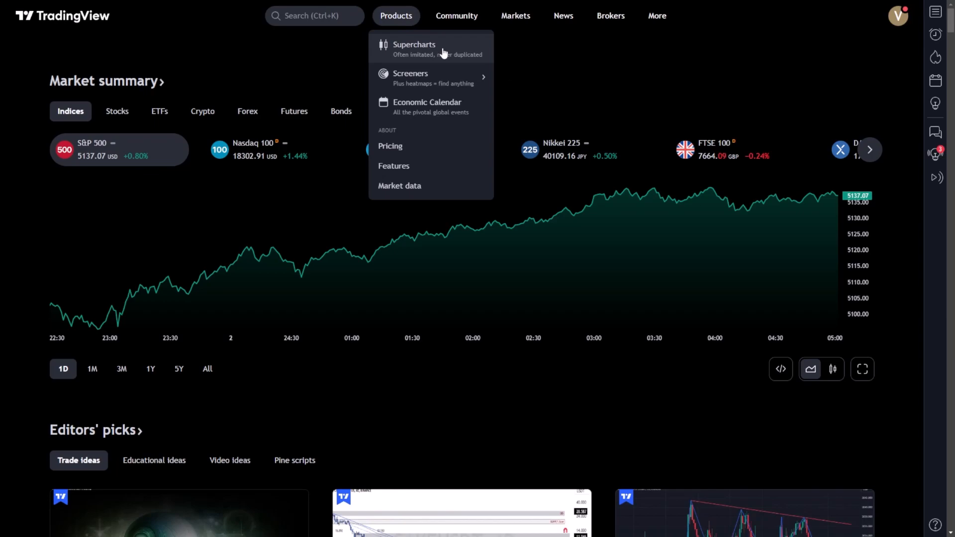
pyautogui.click(413, 48)
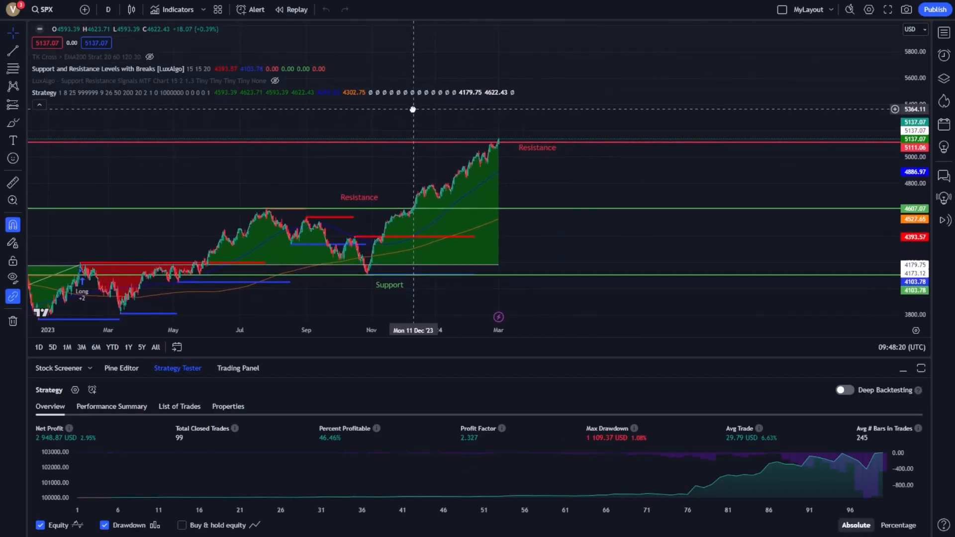
# Add an SPX alert at 5171.41 named 'Resistance breakout. Waiting for next candle.'.
pyautogui.rightClick(512, 139)
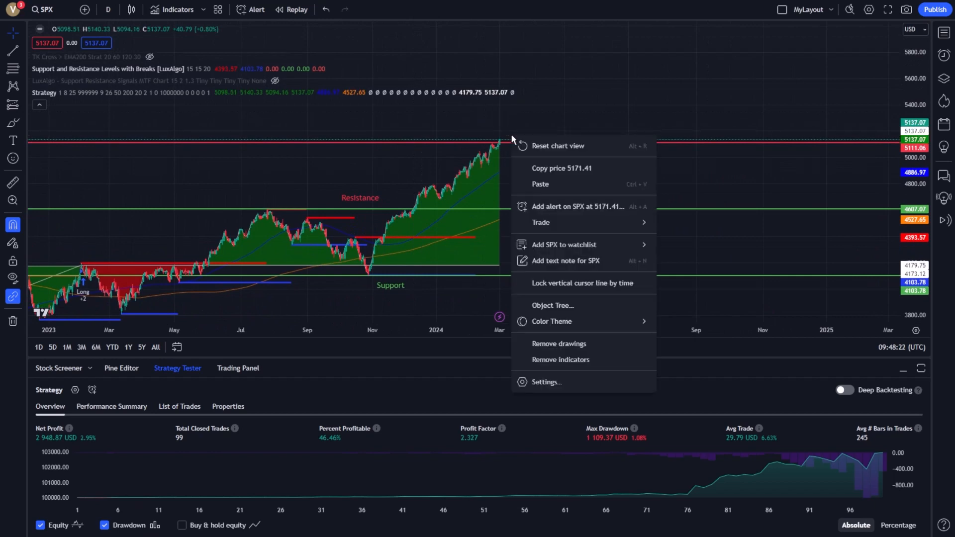
pyautogui.click(577, 206)
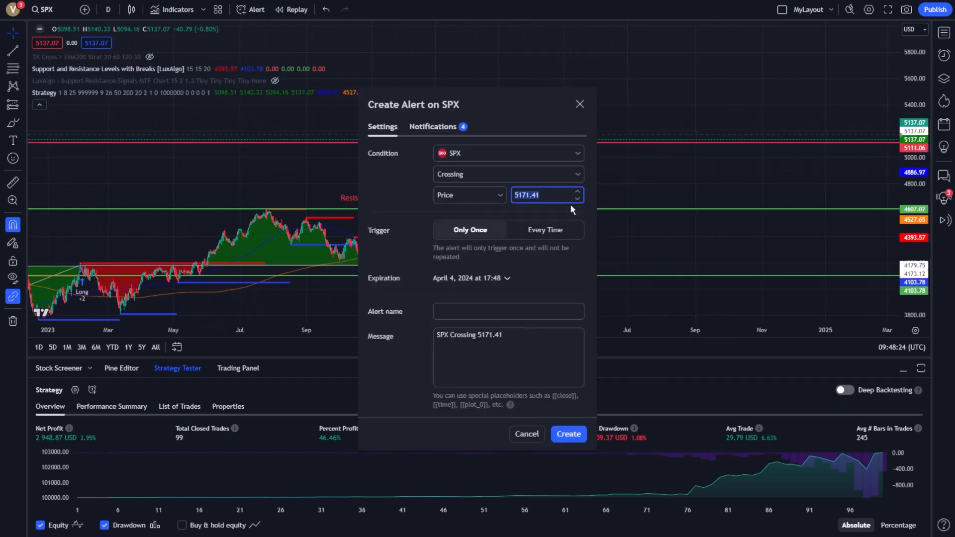
pyautogui.write('Resus')
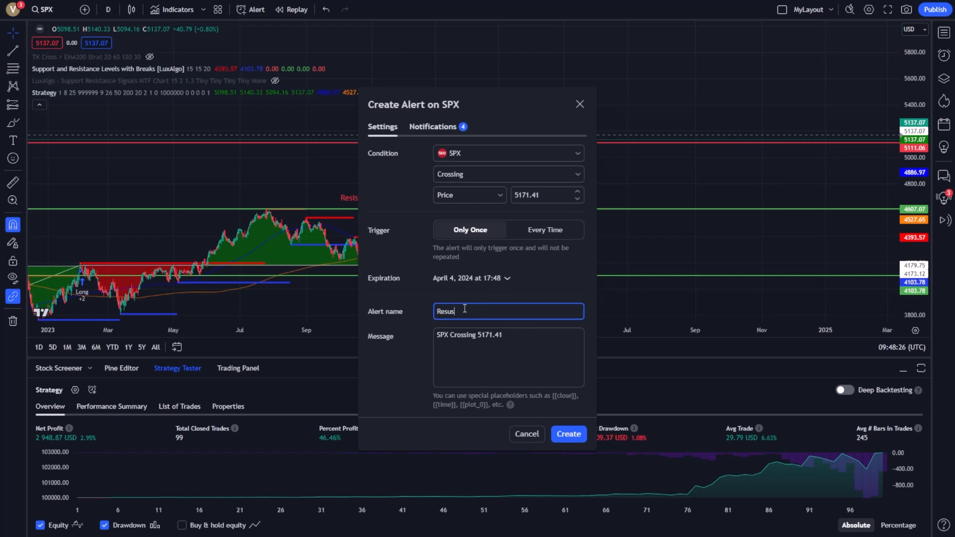
pyautogui.press('Backspace')
pyautogui.write('istance breakout. Waiting')
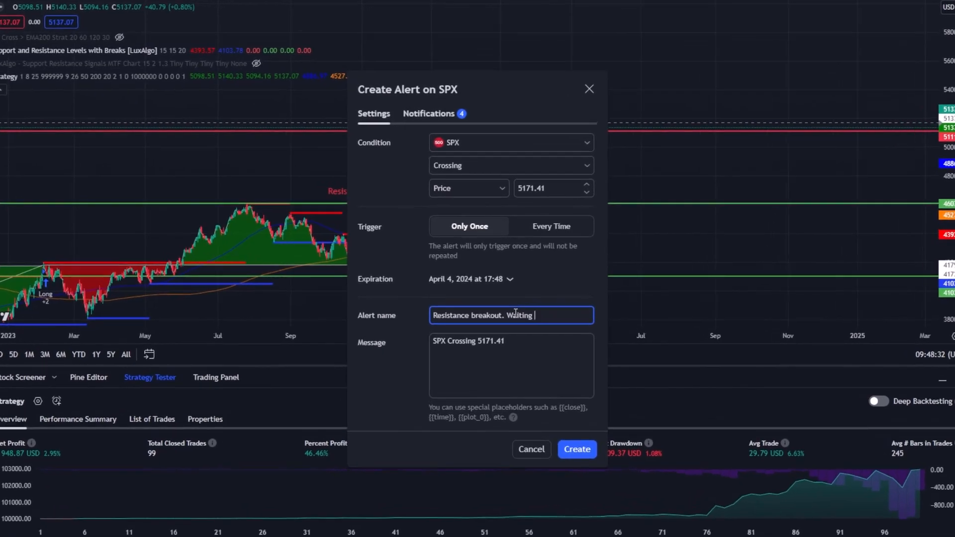
pyautogui.write('for next candle.')
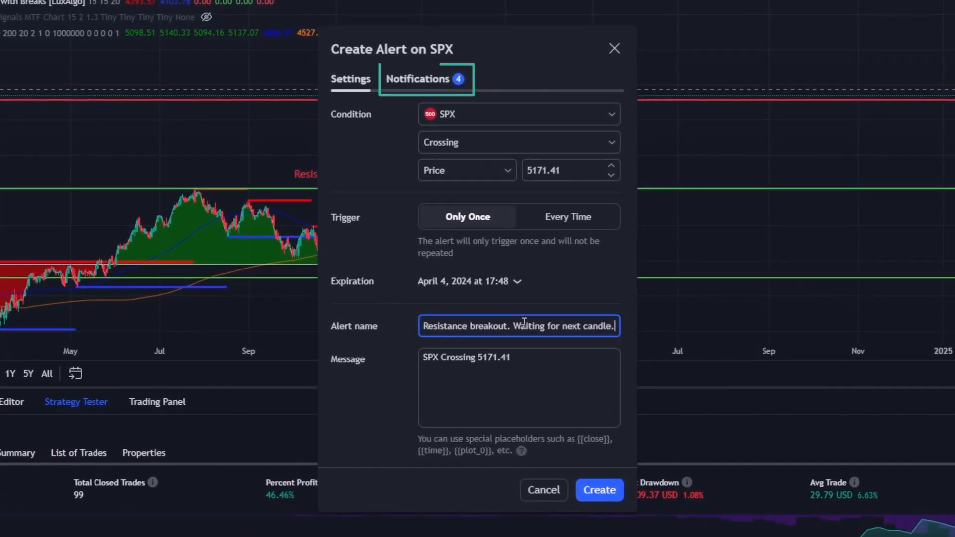
# Keep Play sound enabled and set the alert's notification sound to Hand Bell.
pyautogui.click(419, 79)
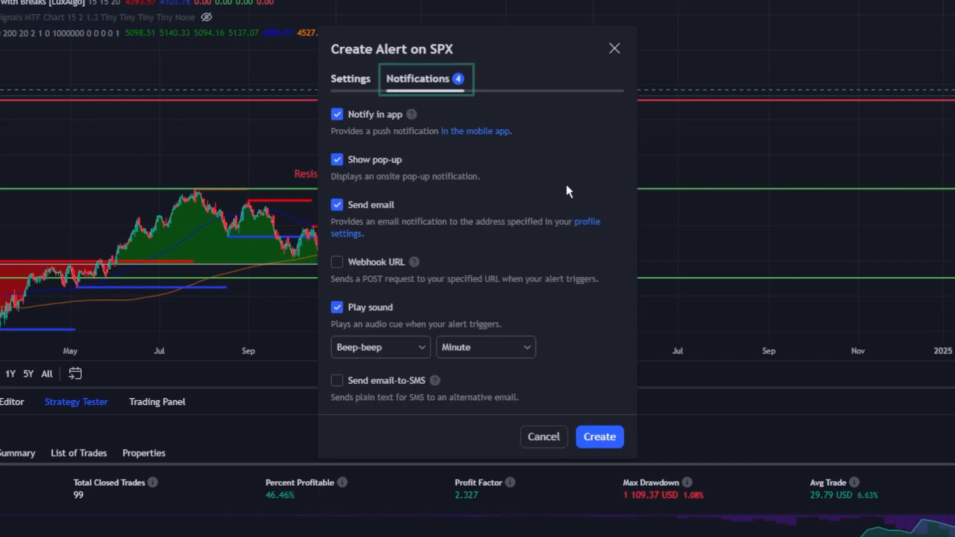
pyautogui.click(336, 306)
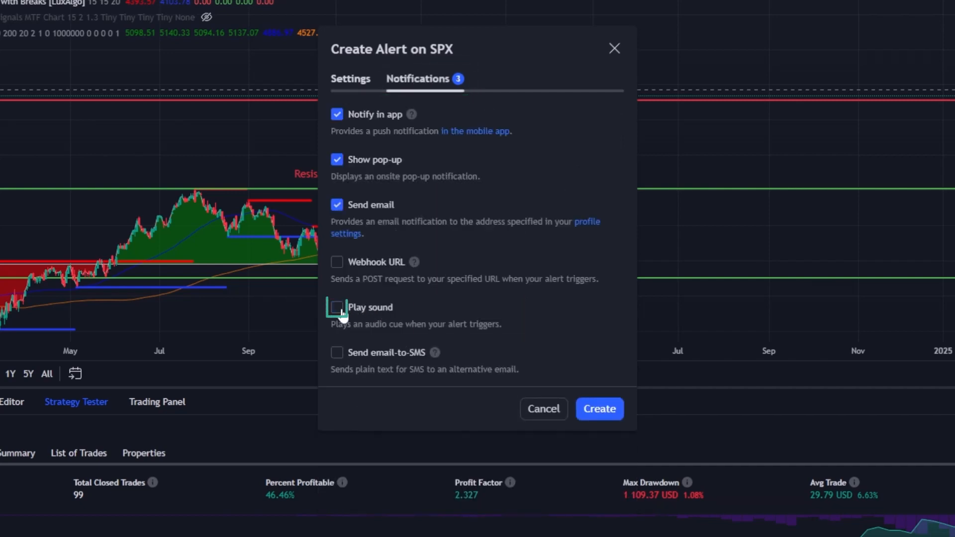
pyautogui.click(337, 307)
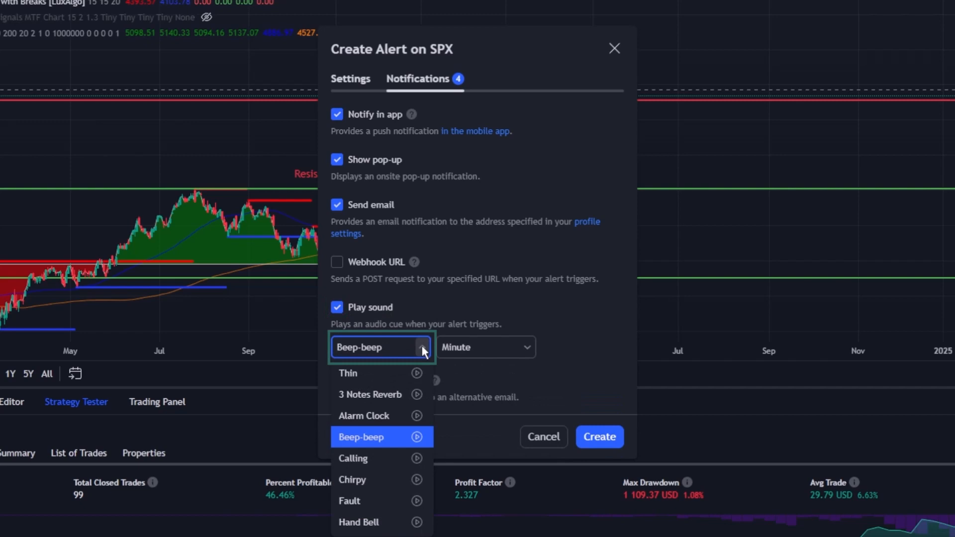
pyautogui.click(370, 394)
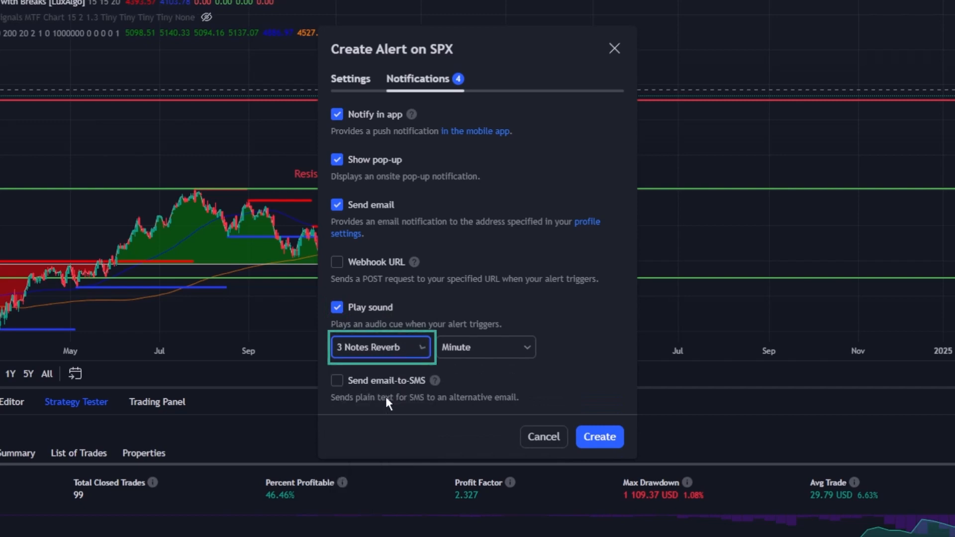
pyautogui.click(379, 347)
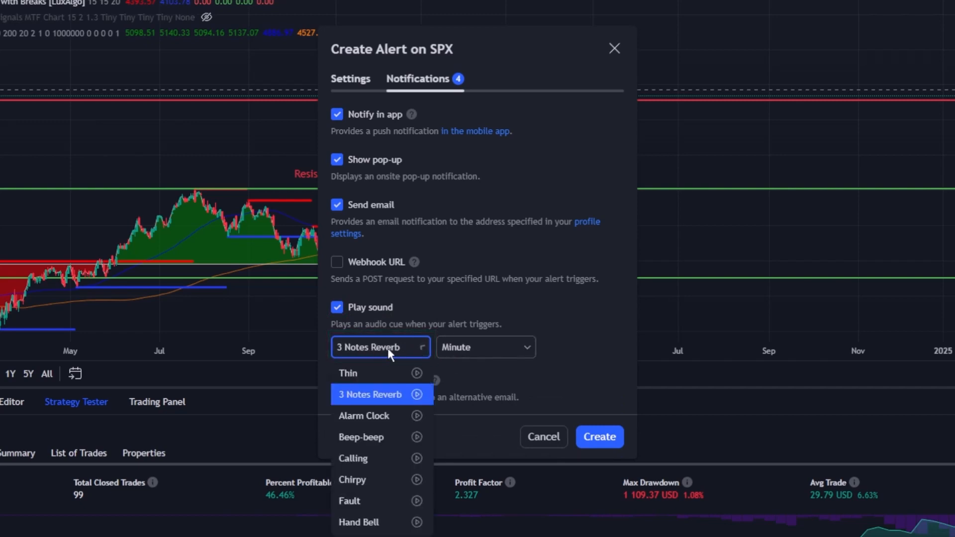
pyautogui.click(364, 415)
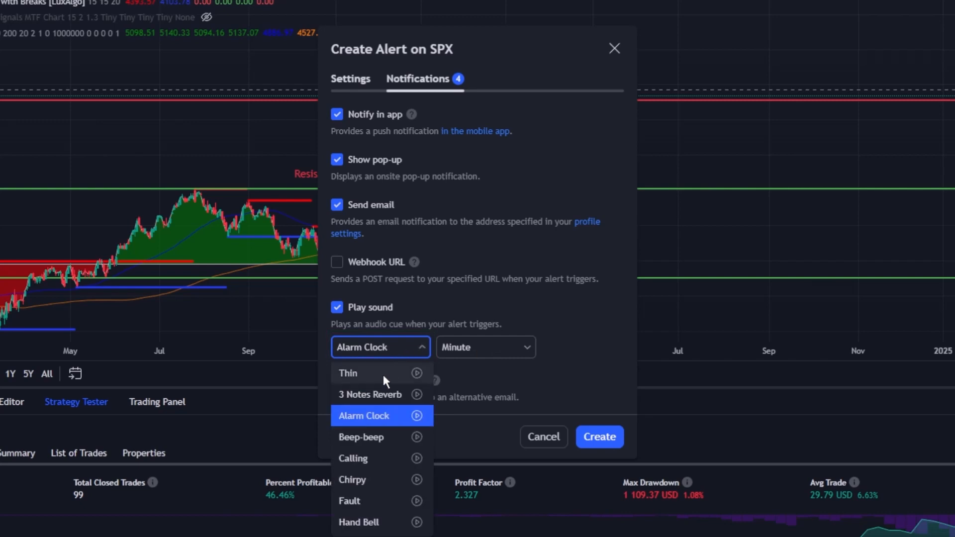
pyautogui.moveTo(358, 522)
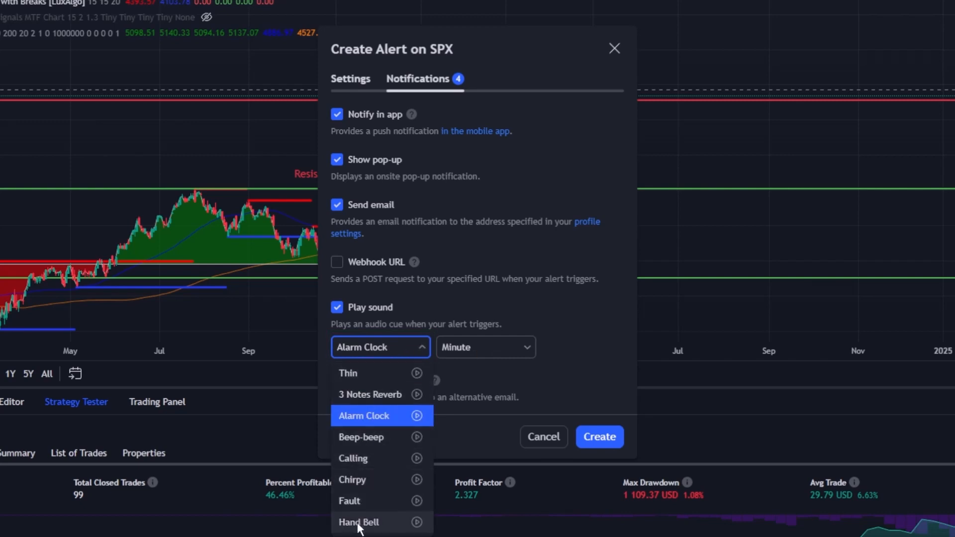
pyautogui.click(358, 522)
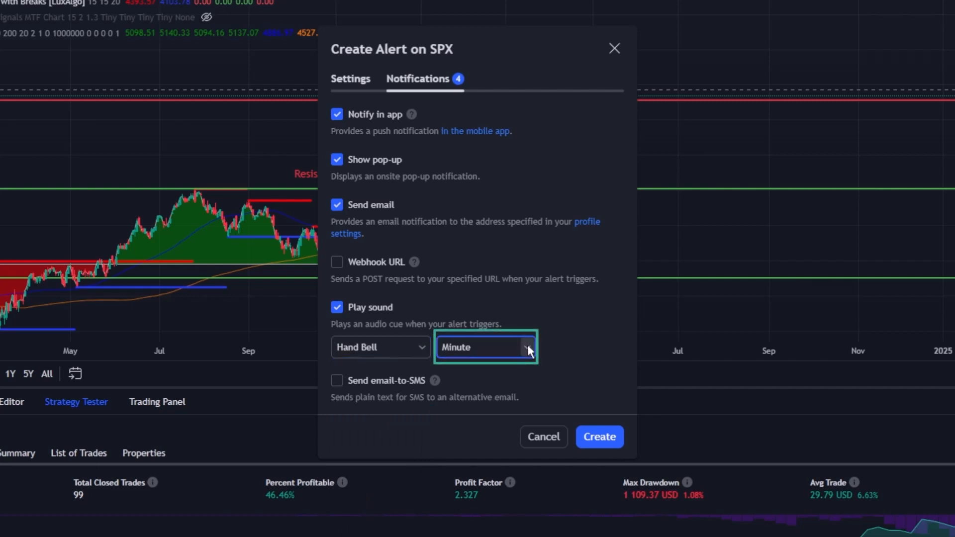
# Keep the sound duration at Minute and create the Resistance breakout alert.
pyautogui.click(485, 347)
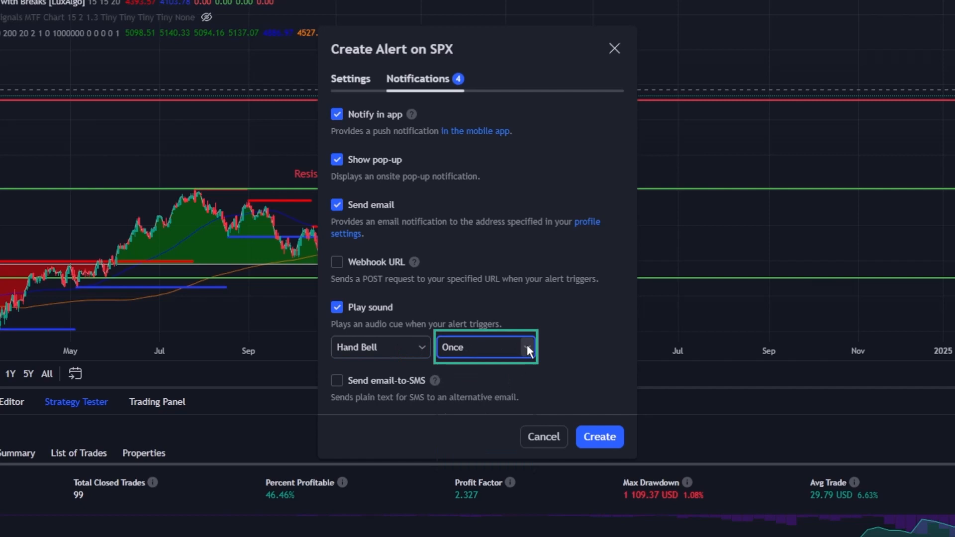
pyautogui.click(485, 347)
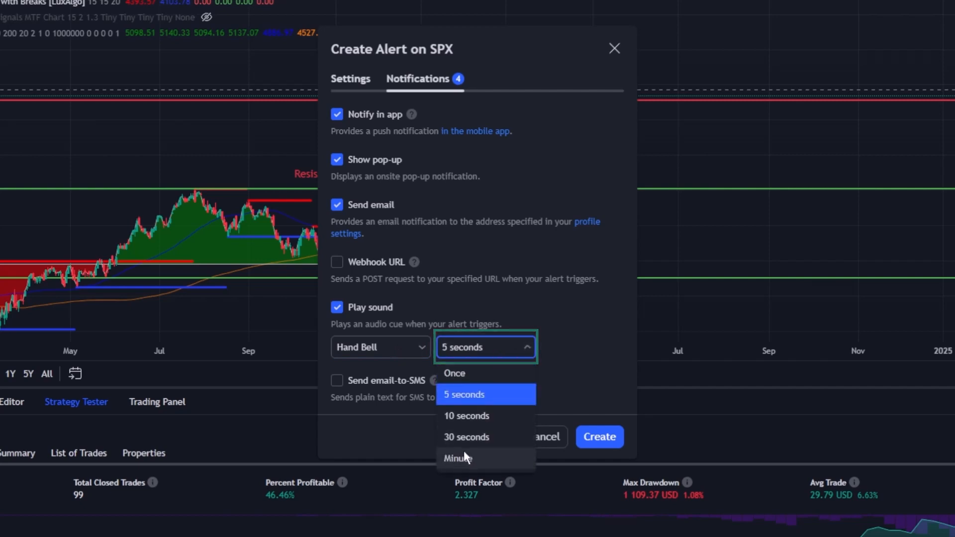
pyautogui.click(456, 459)
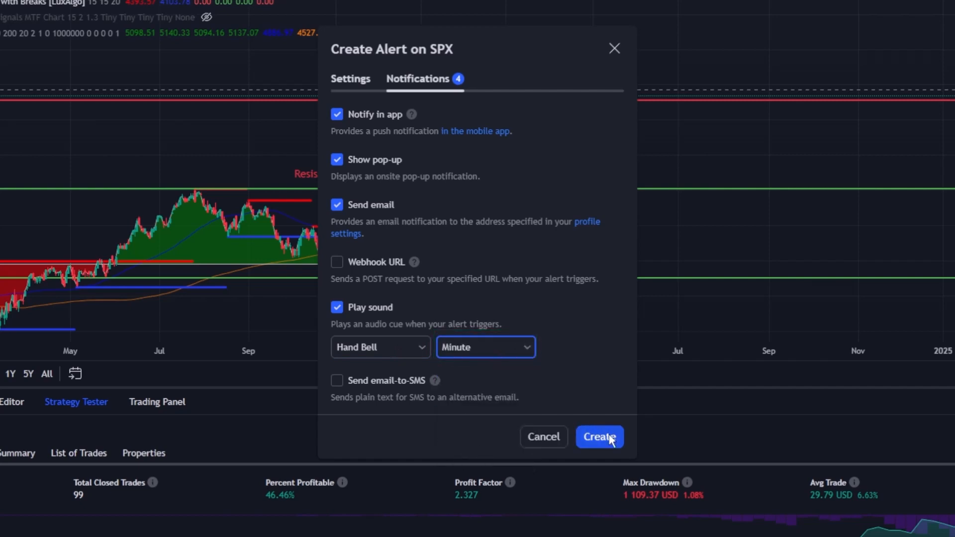
pyautogui.click(599, 437)
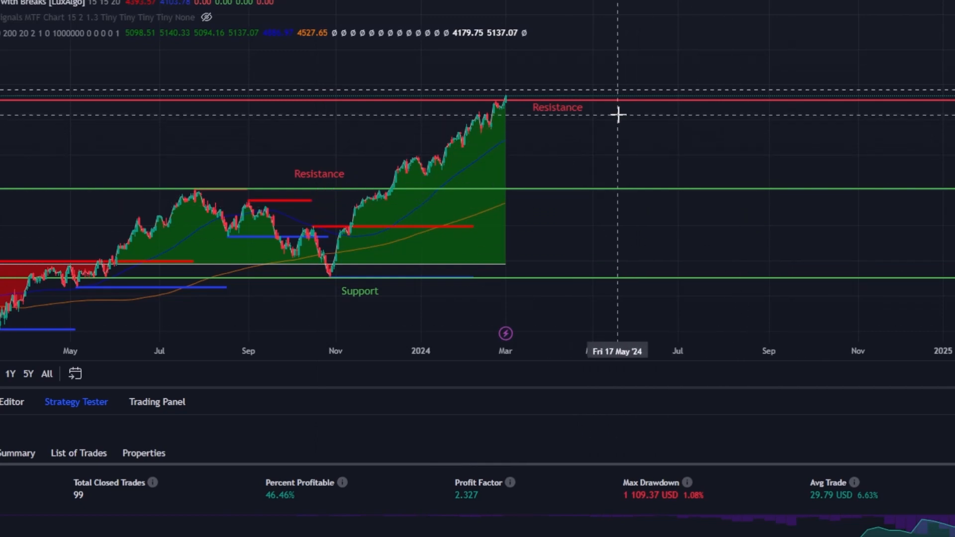
# Add a second SPX alert at 5243.20 with the strategy as condition, named 'Cross'.
pyautogui.rightClick(620, 114)
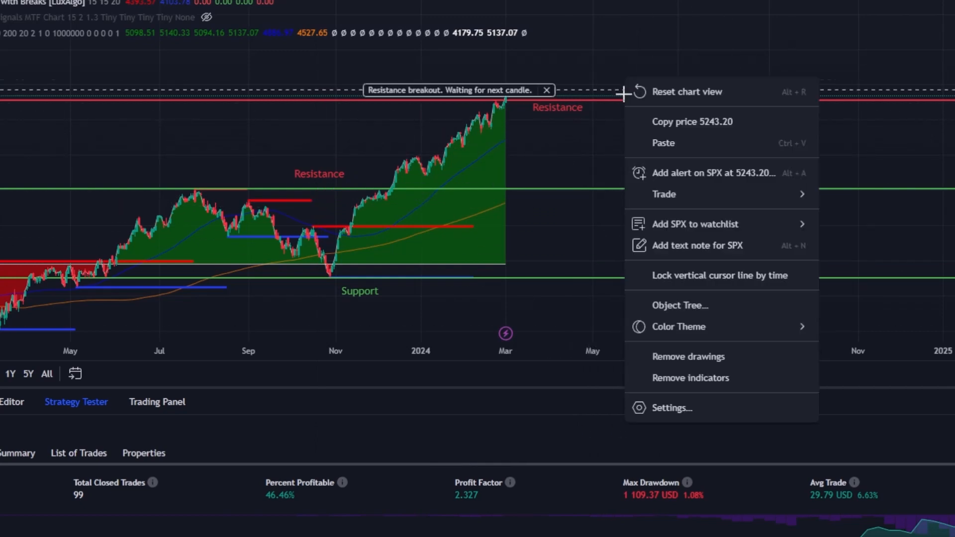
pyautogui.click(711, 173)
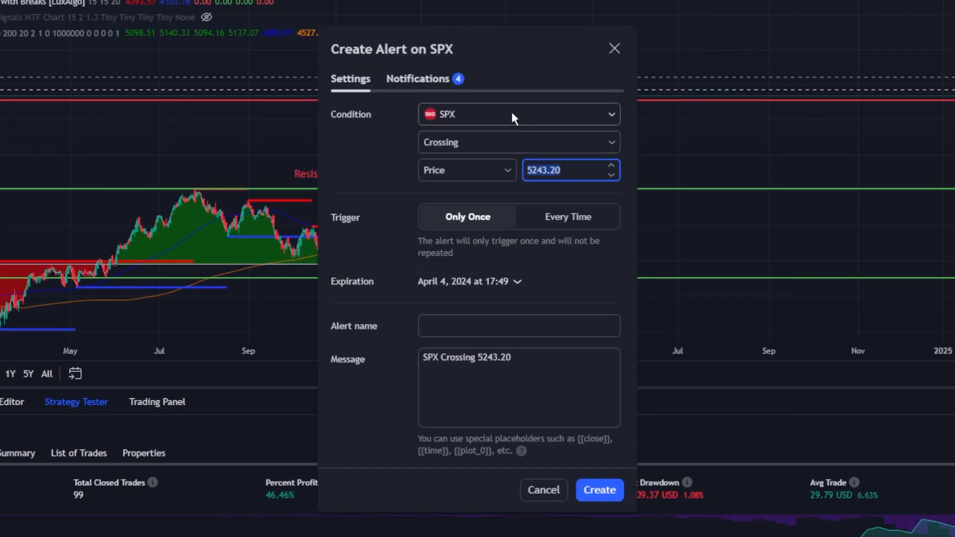
pyautogui.click(518, 114)
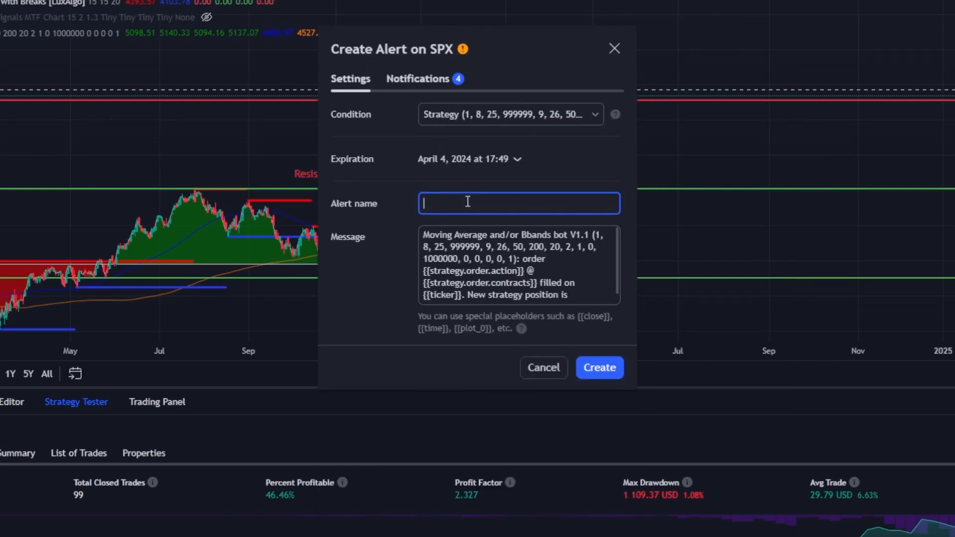
pyautogui.write('Cross')
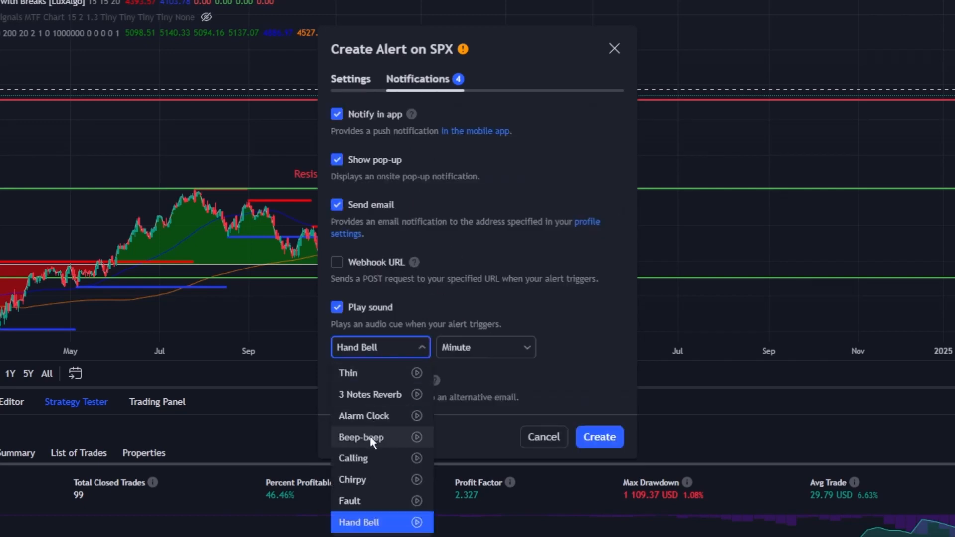
# Choose the Beep-beep sound and create the strategy-based alert.
pyautogui.click(361, 437)
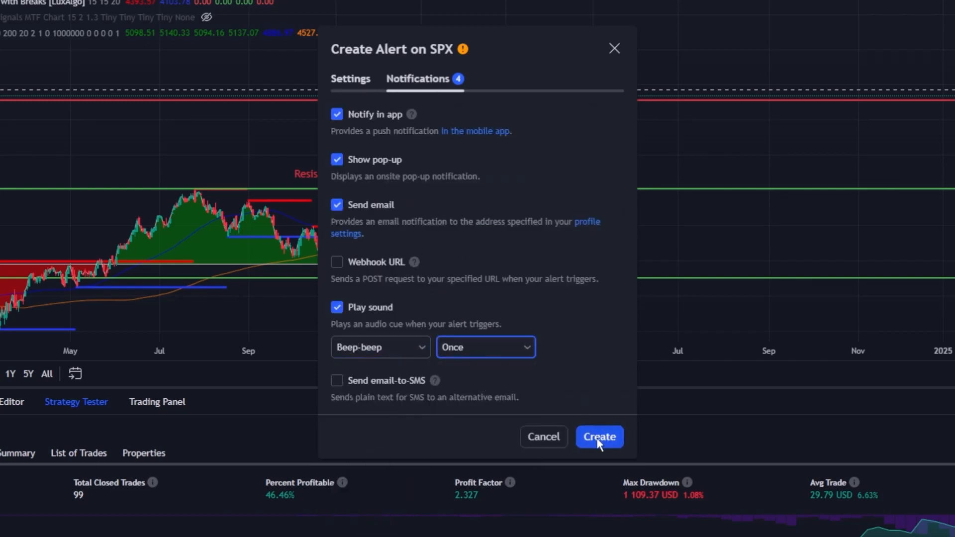
pyautogui.click(598, 436)
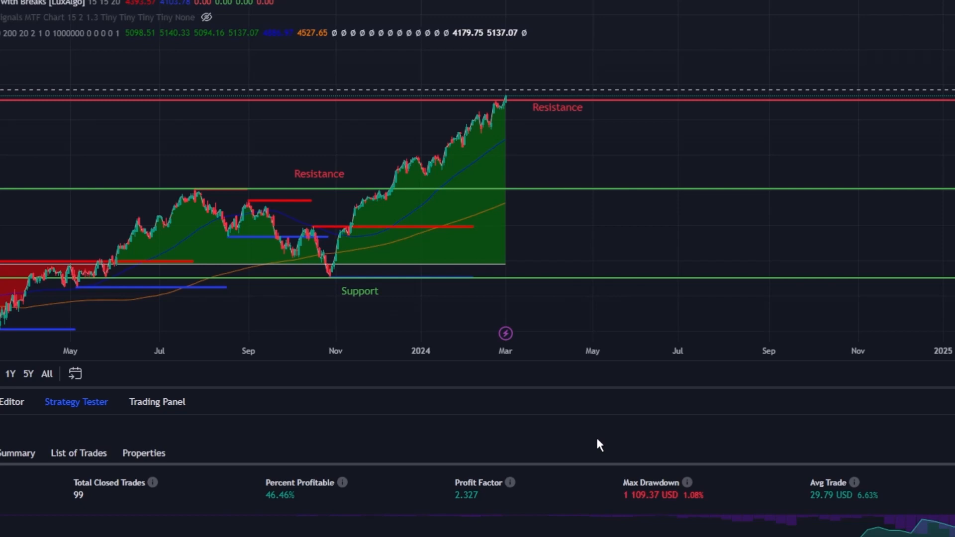